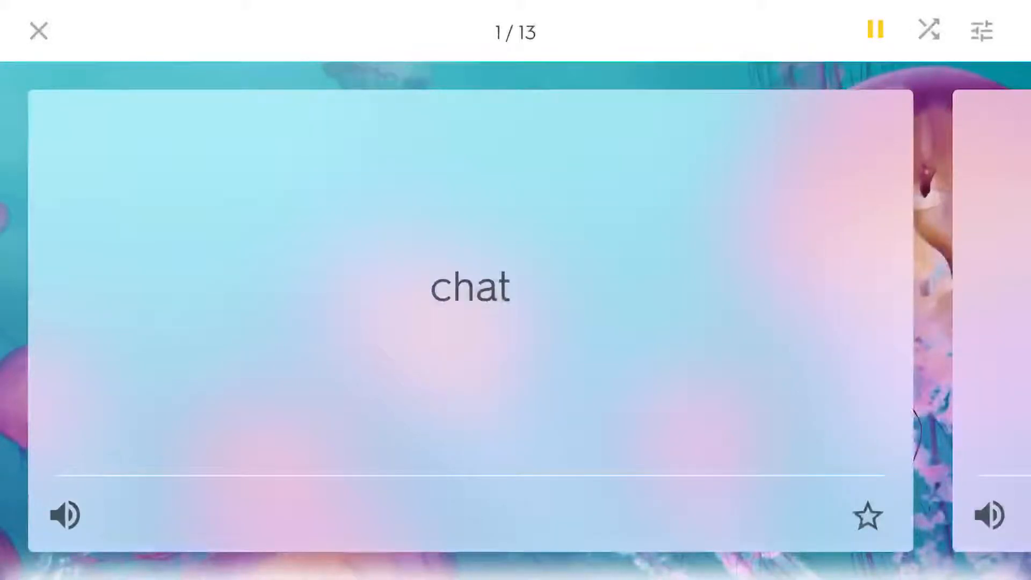
Step: Play the deck from card 1 'chat' through card 7 'daughter' as each card flips
left_click(471, 286)
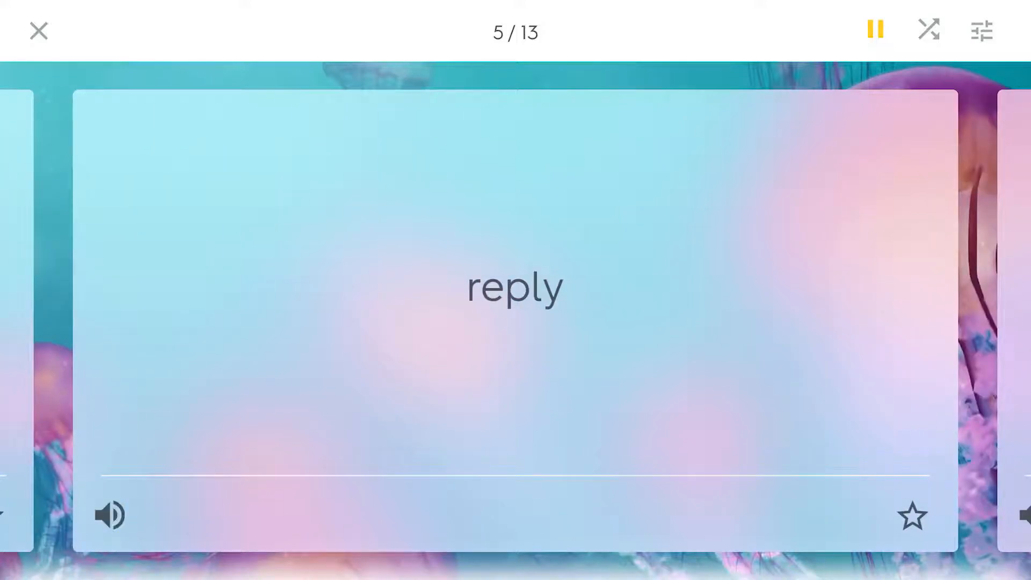
left_click(515, 287)
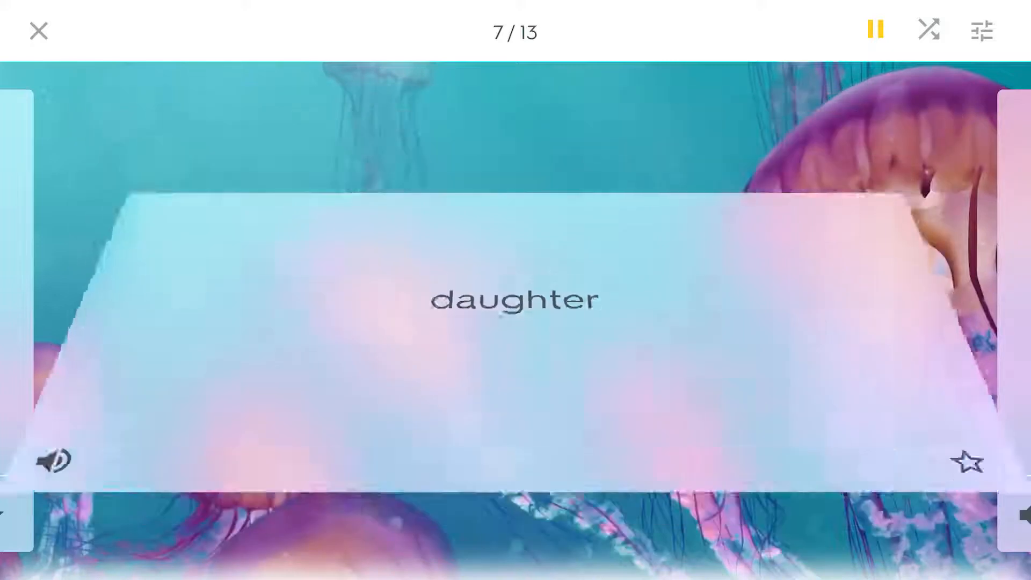
left_click(515, 296)
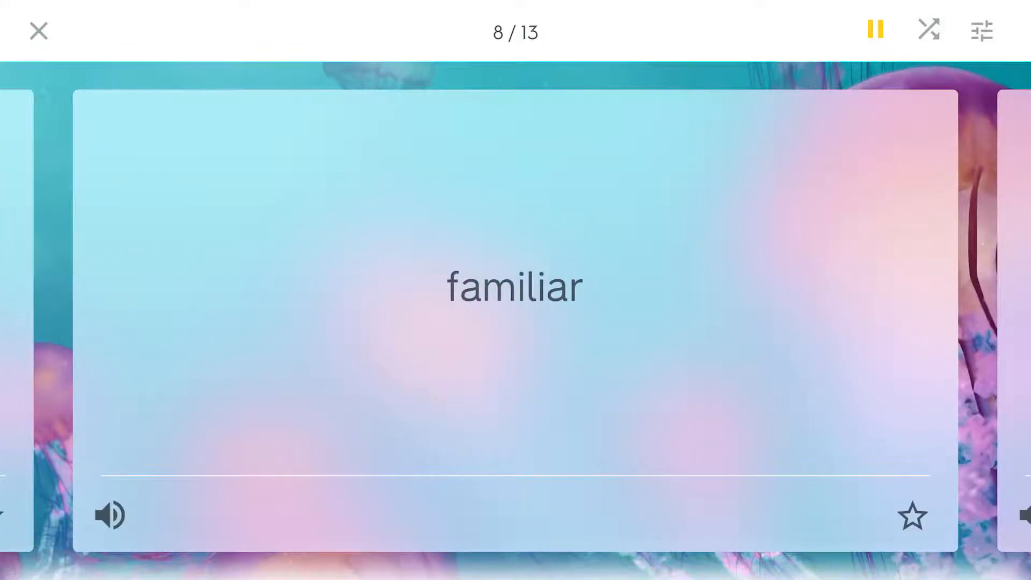
Step: Advance from card 8 'familiar' to card 13 'quietly', flipped to 'make no sound'
left_click(515, 286)
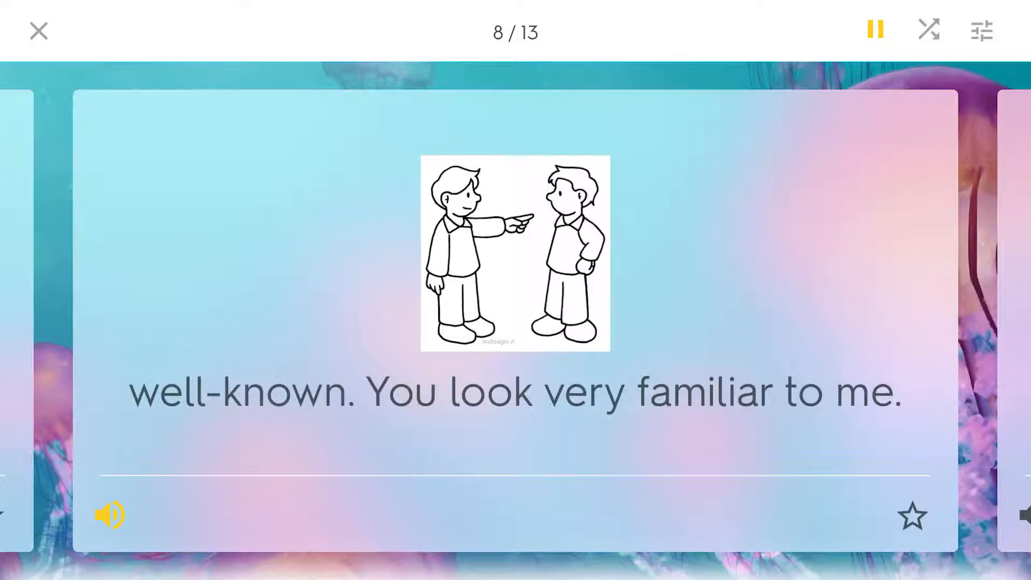
left_click(109, 515)
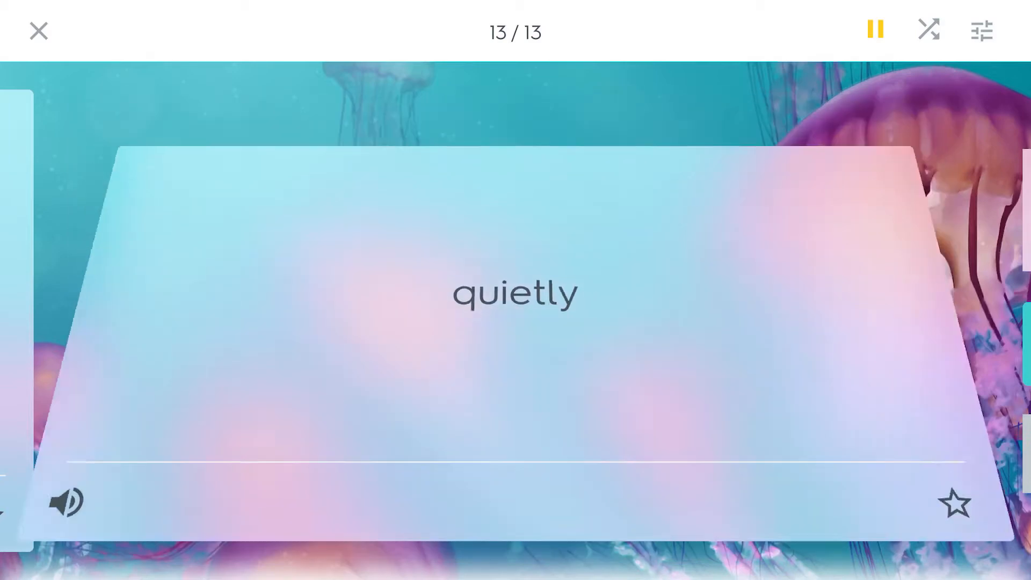
left_click(515, 309)
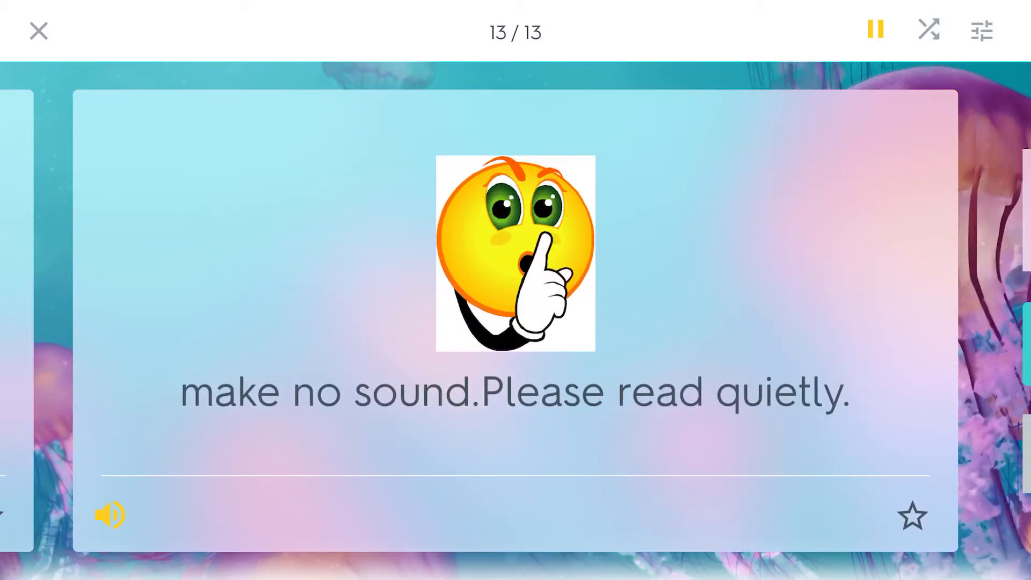